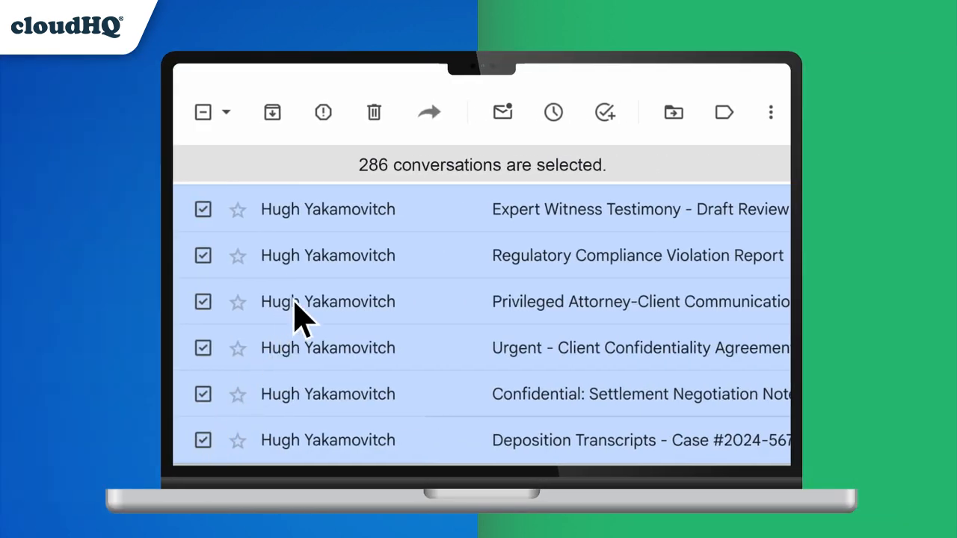
# Step: Use the Forward arrow on the 15 checked conversations to open cloudHQ's forward-type chooser
pyautogui.click(429, 112)
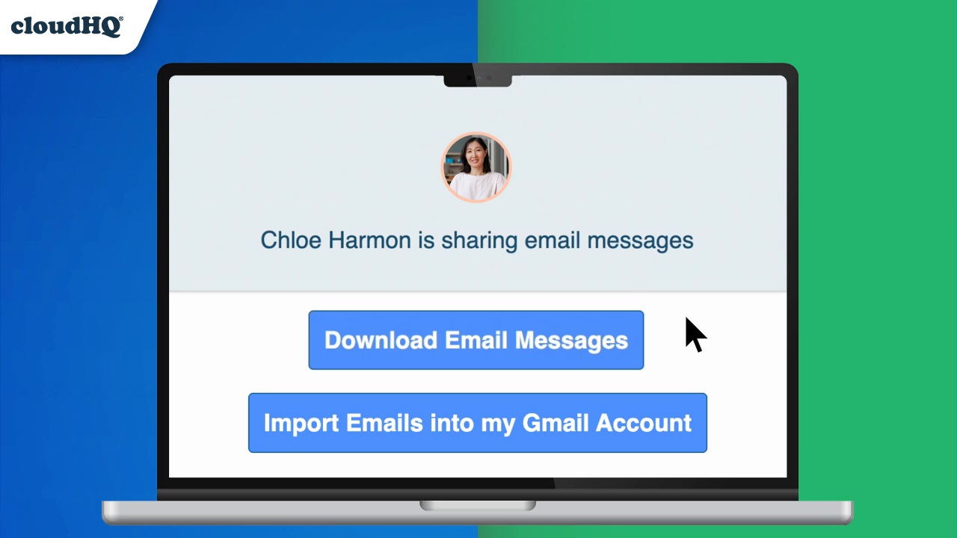
pyautogui.moveTo(576, 348)
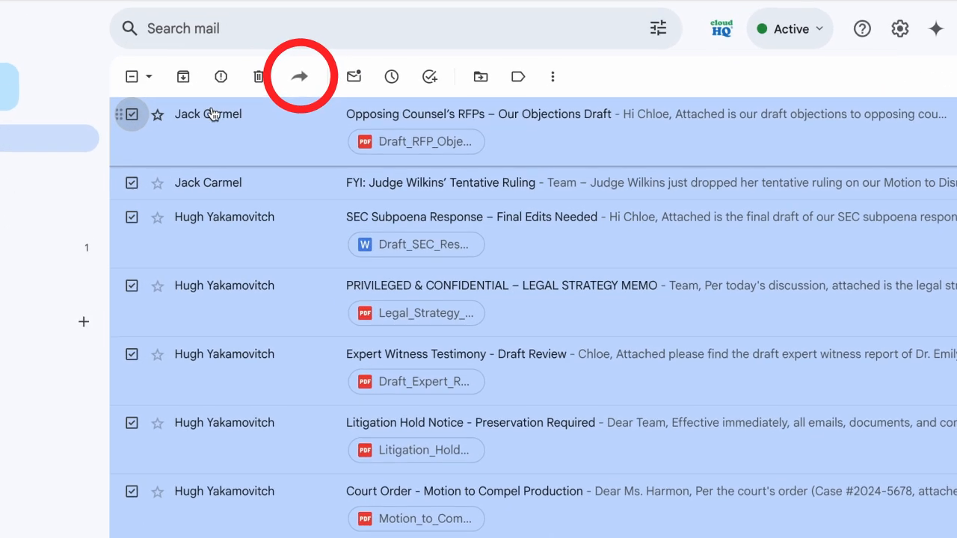
pyautogui.click(299, 75)
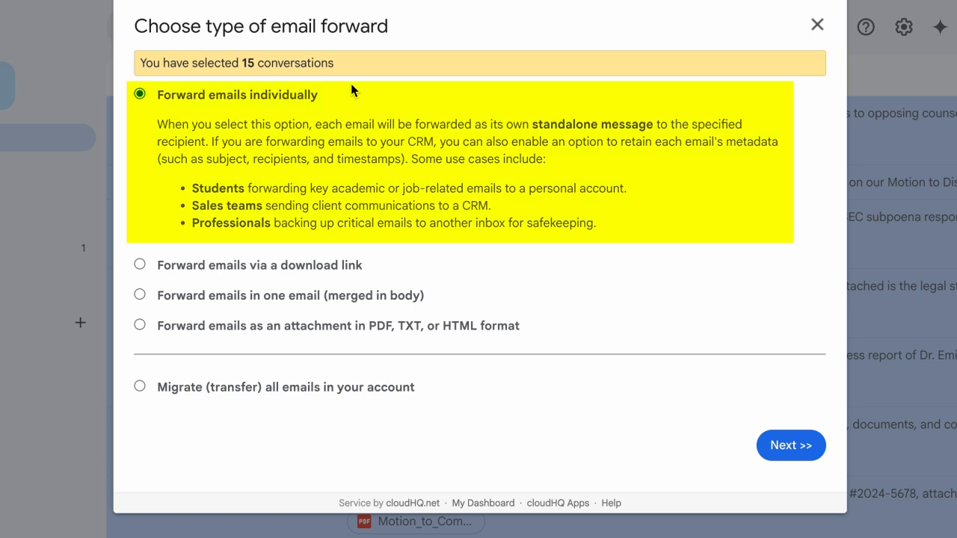
pyautogui.moveTo(259, 265)
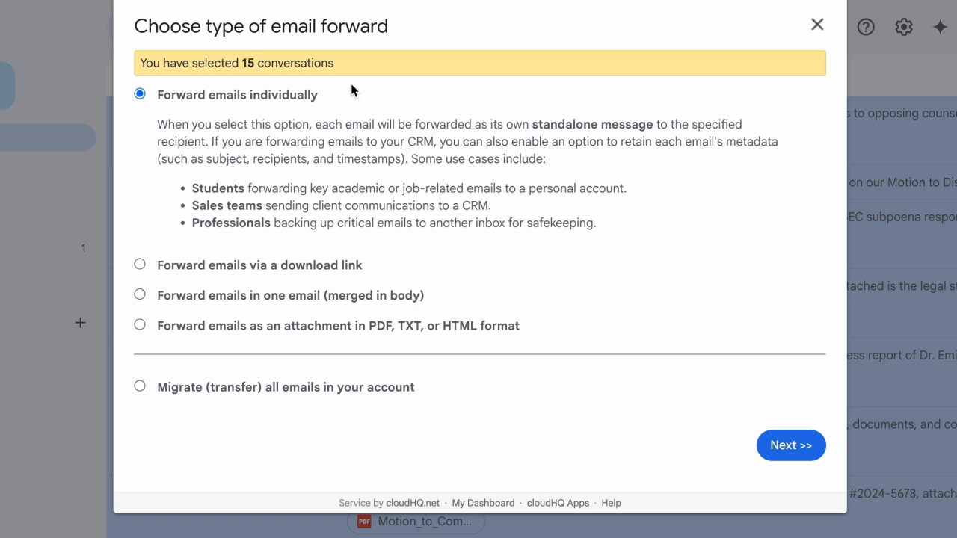
# Step: Choose 'Forward emails via a download link' and continue to the email-forward draft
pyautogui.click(140, 265)
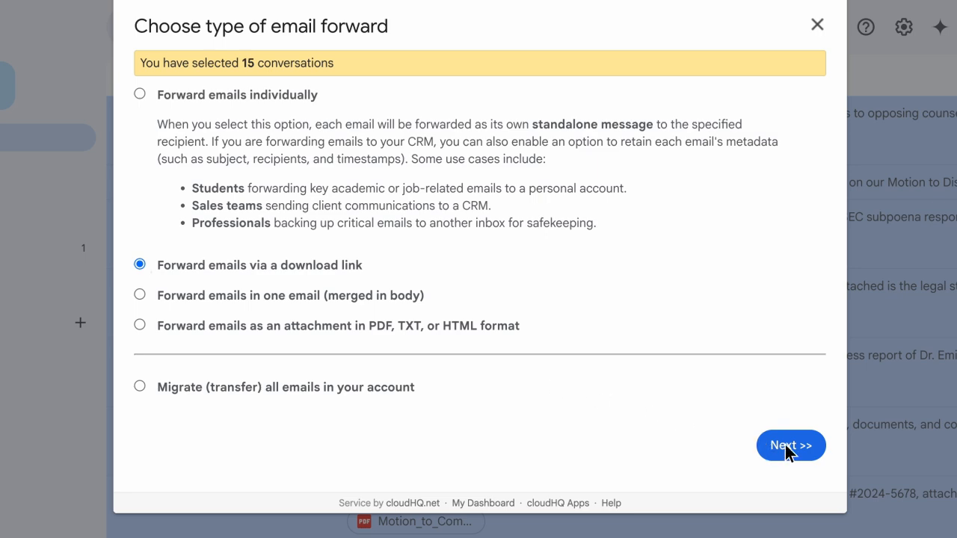
pyautogui.click(791, 445)
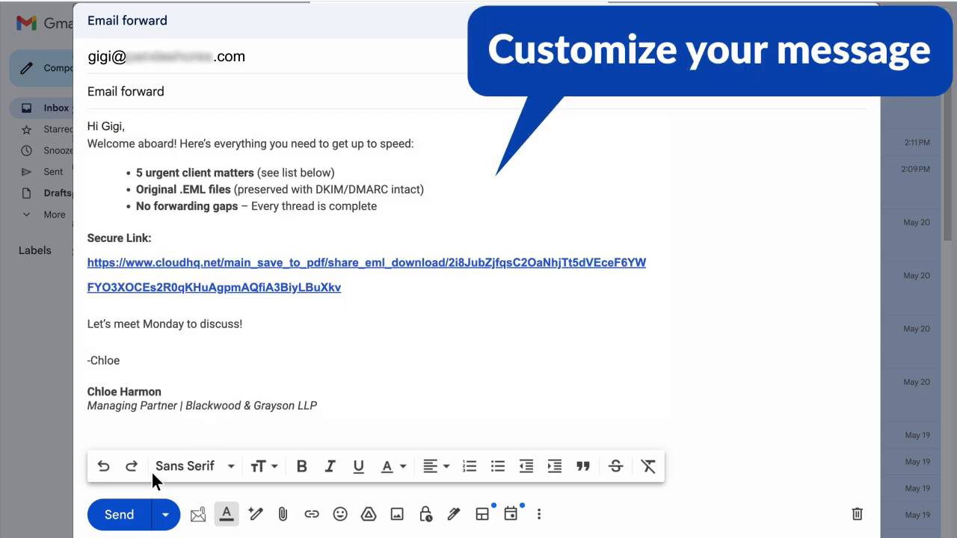
# Step: Send the Key Client Matters message containing the greeting and secure download link
pyautogui.click(119, 515)
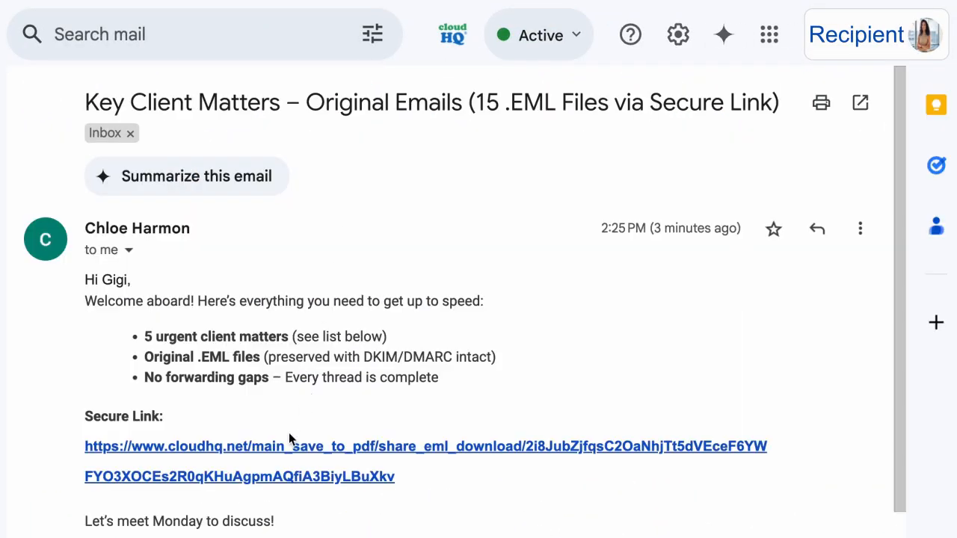
# Step: Follow the secure link and start importing the 15 emails into the Gmail account
pyautogui.click(425, 447)
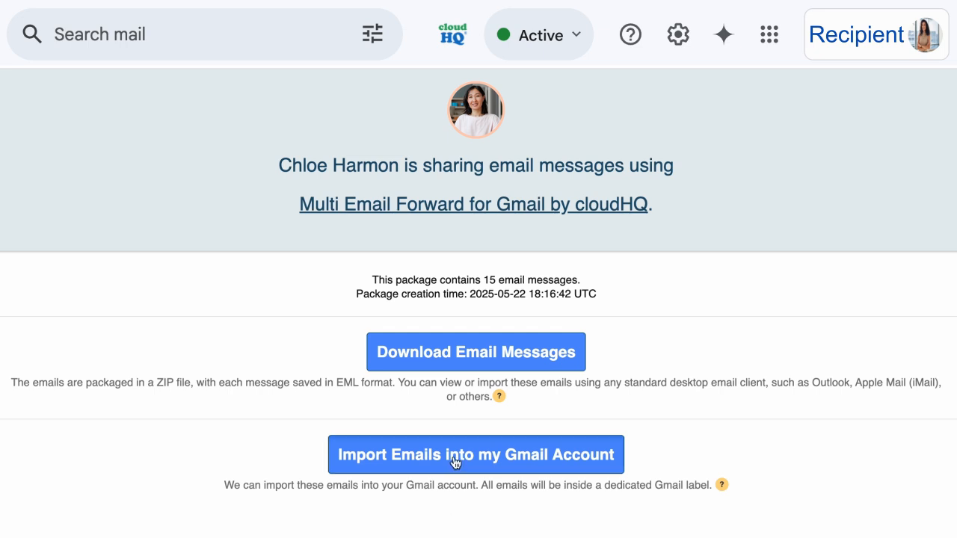
pyautogui.click(476, 455)
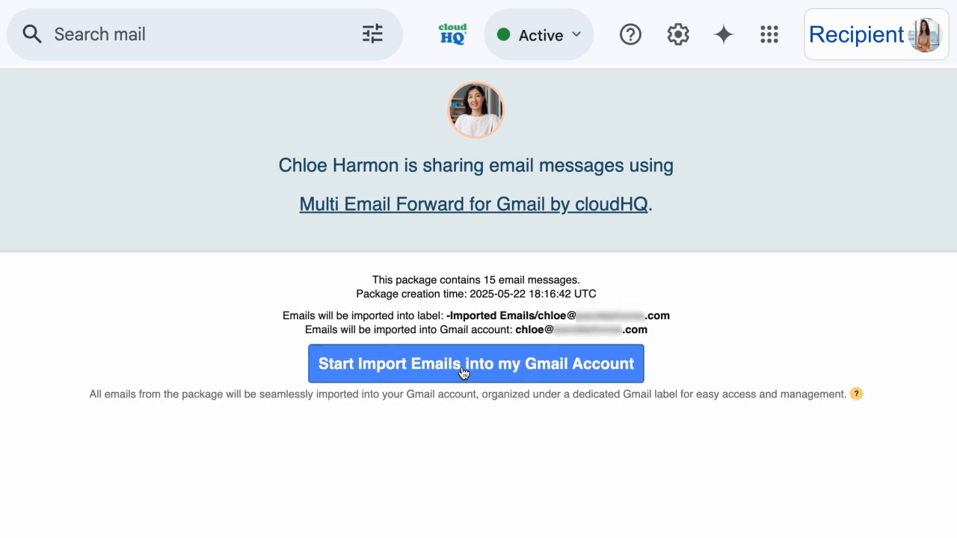
pyautogui.click(476, 364)
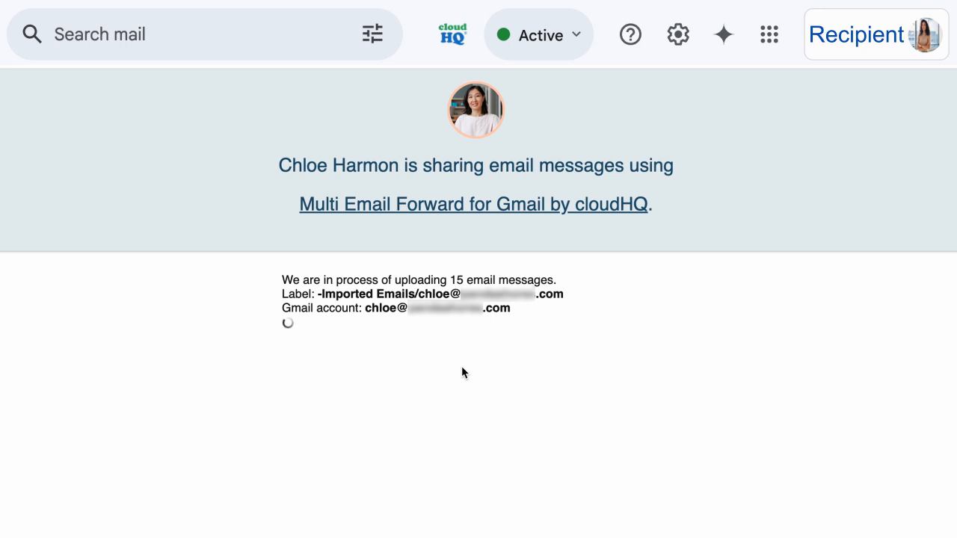